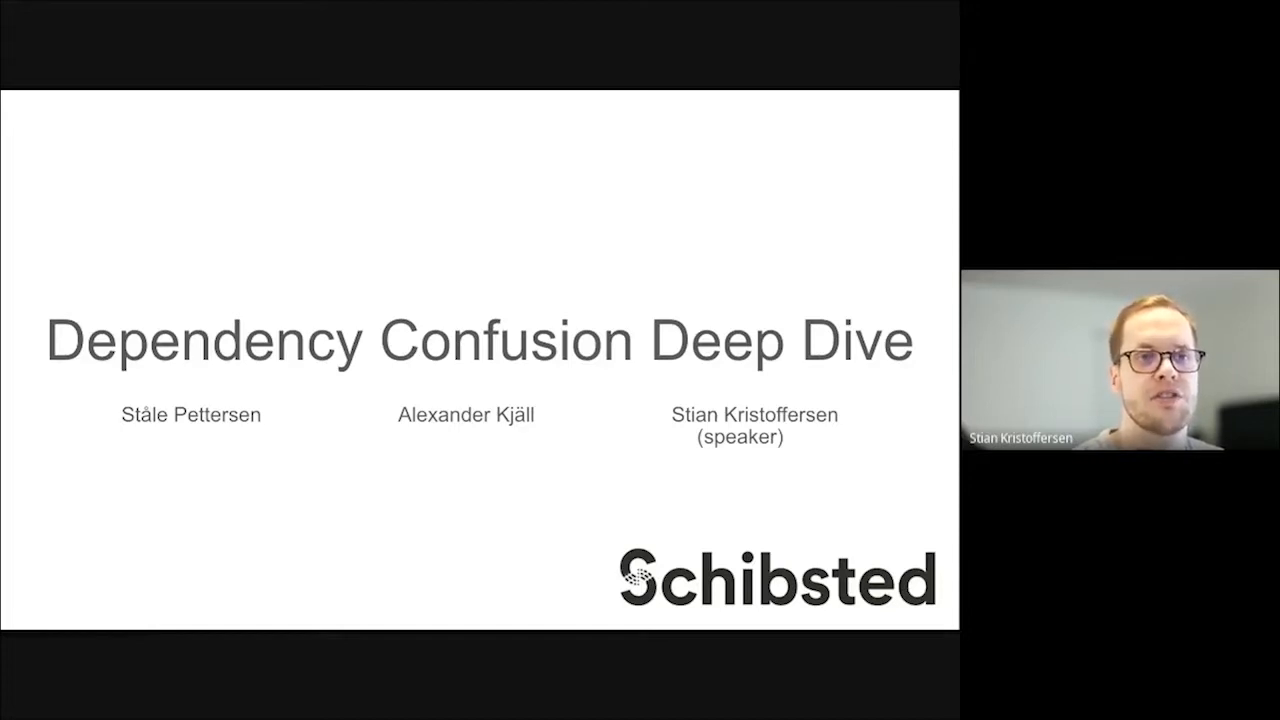
key(Right)
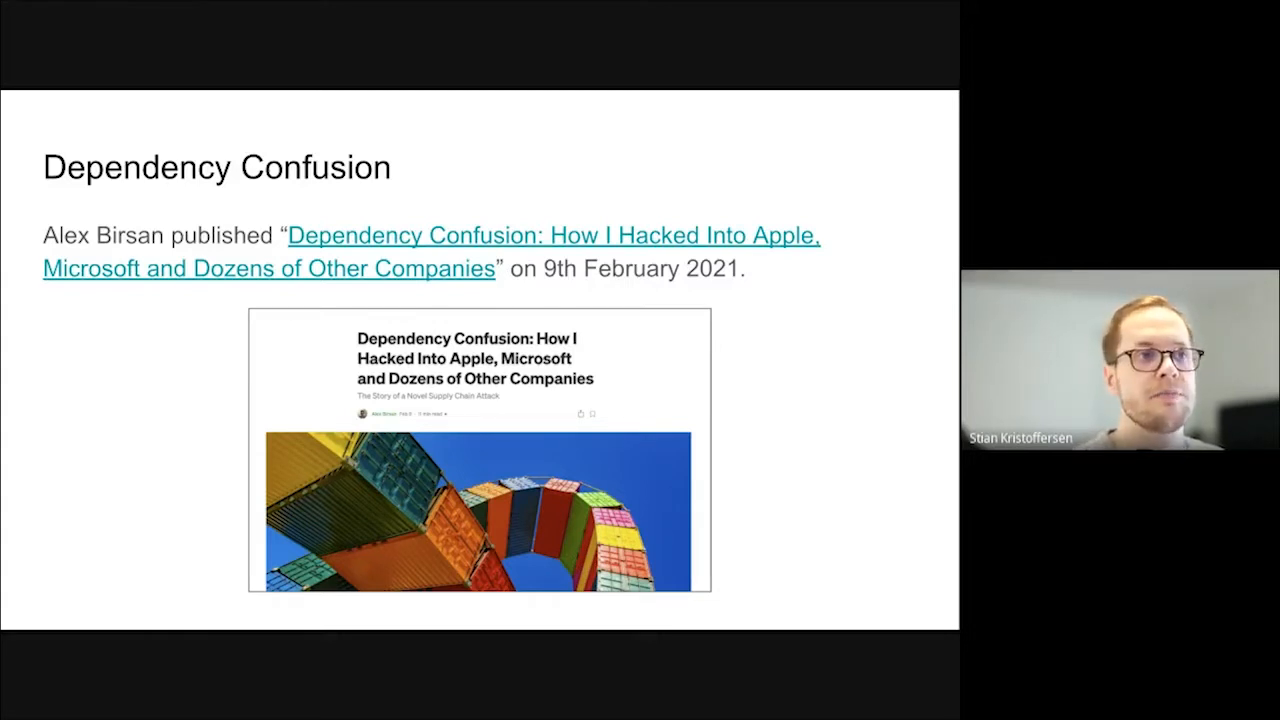
key(Right)
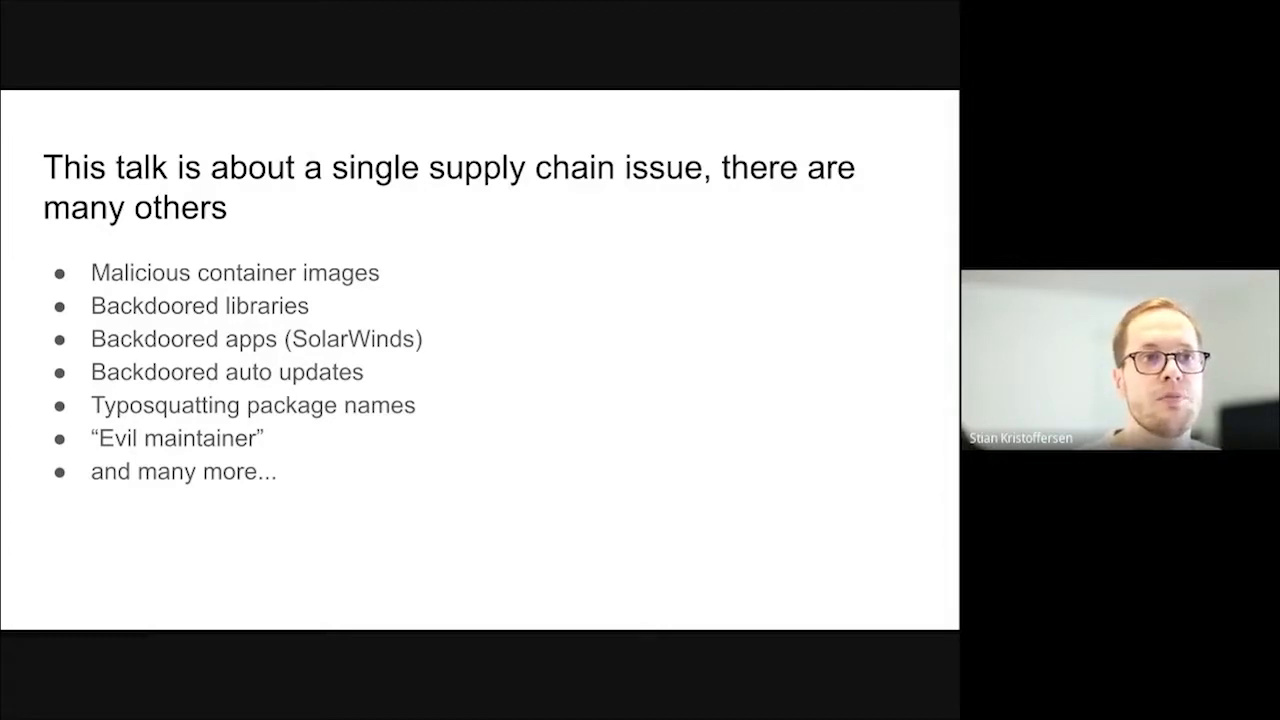
key(Right)
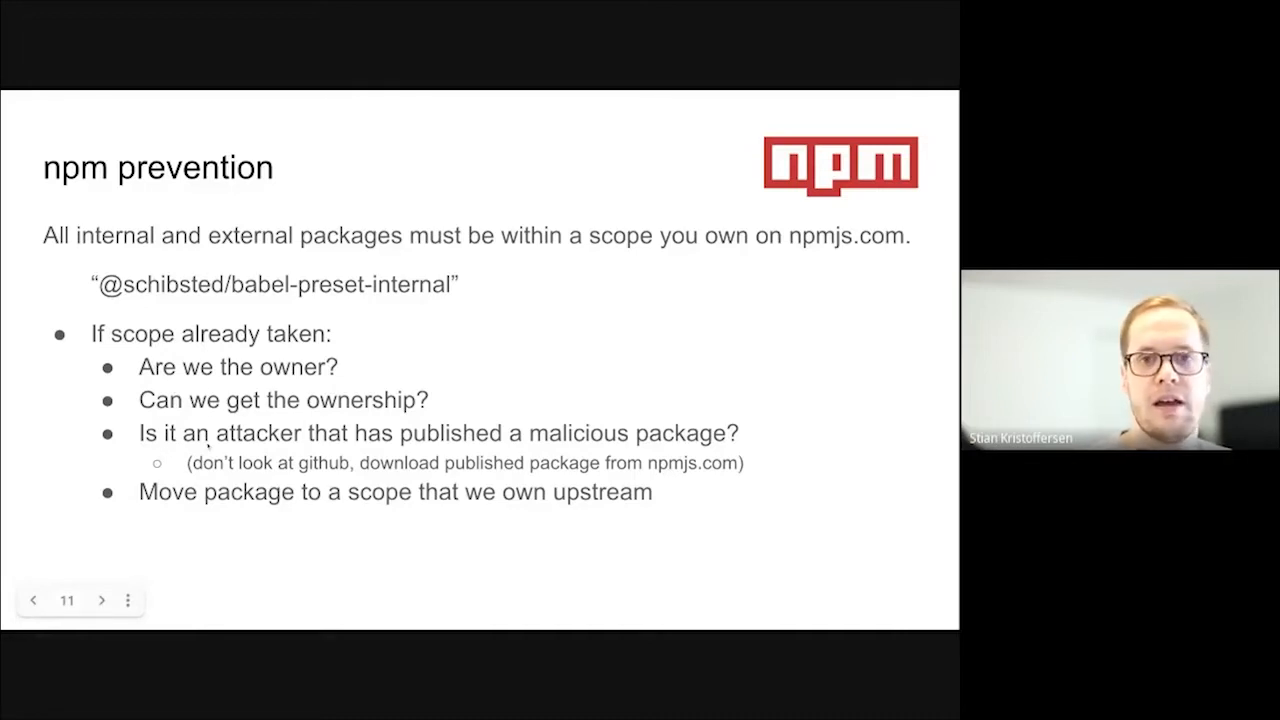
click(100, 600)
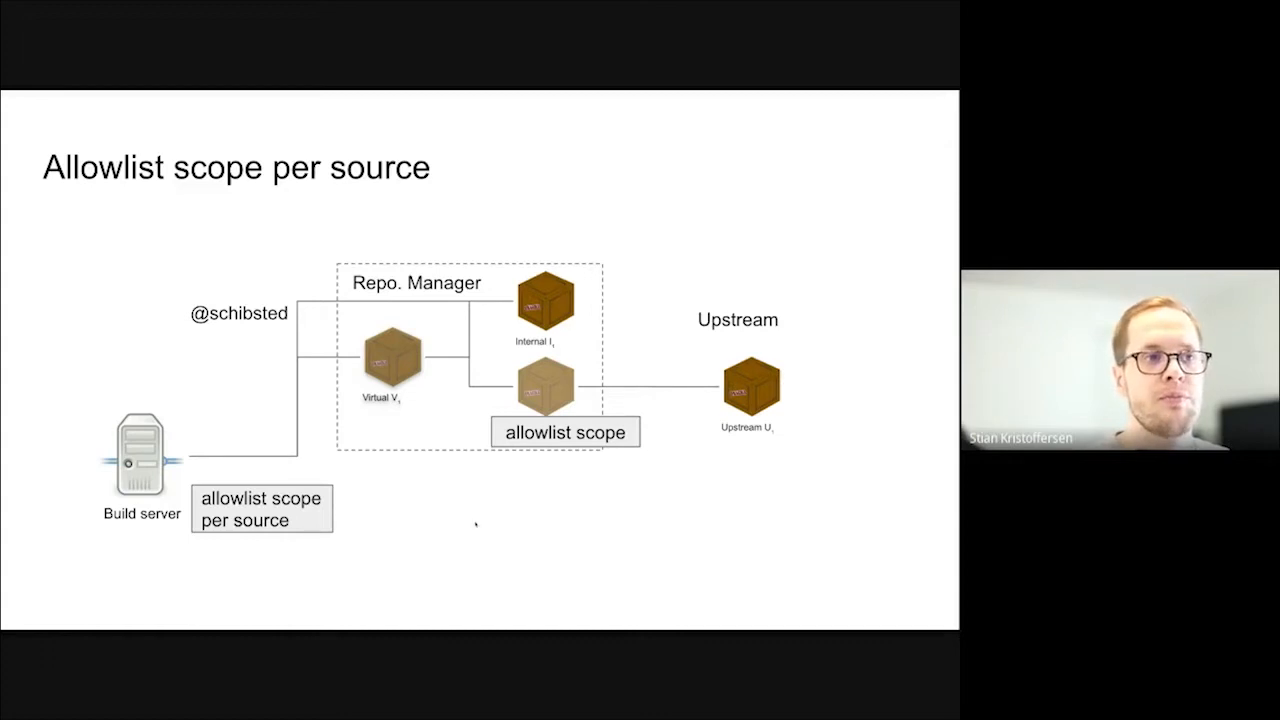
mouse_move(488, 482)
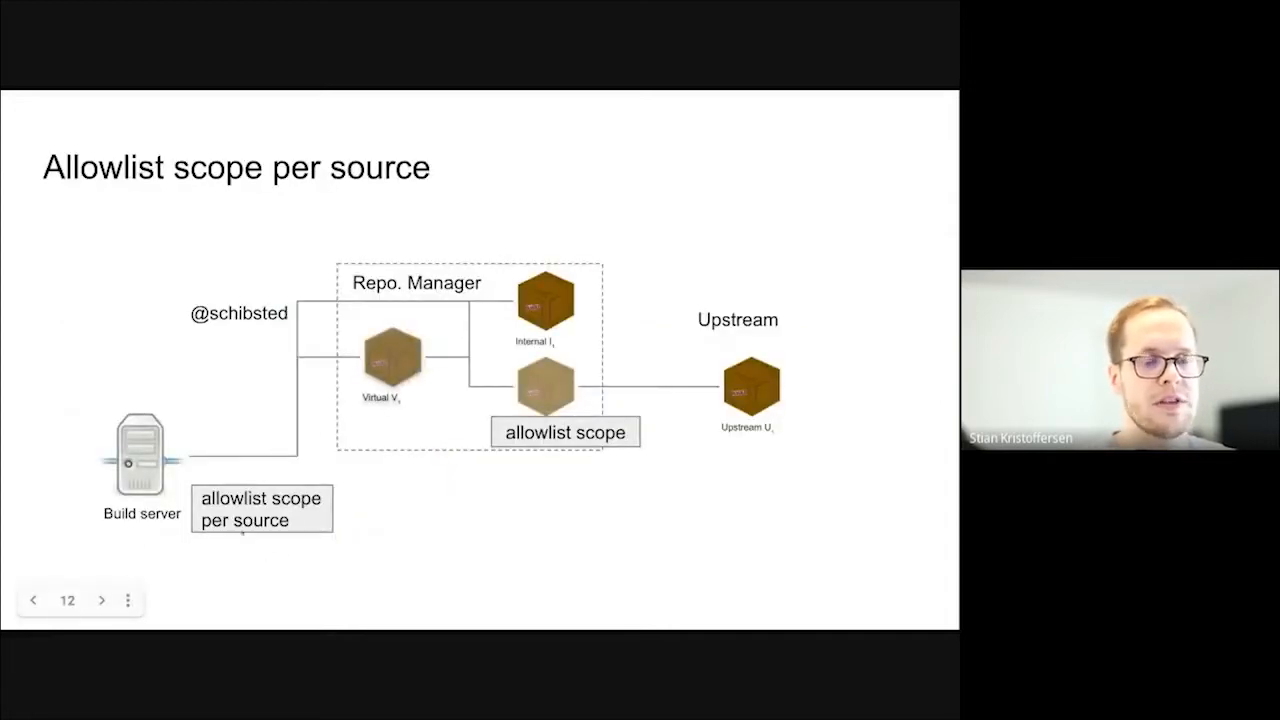
click(100, 600)
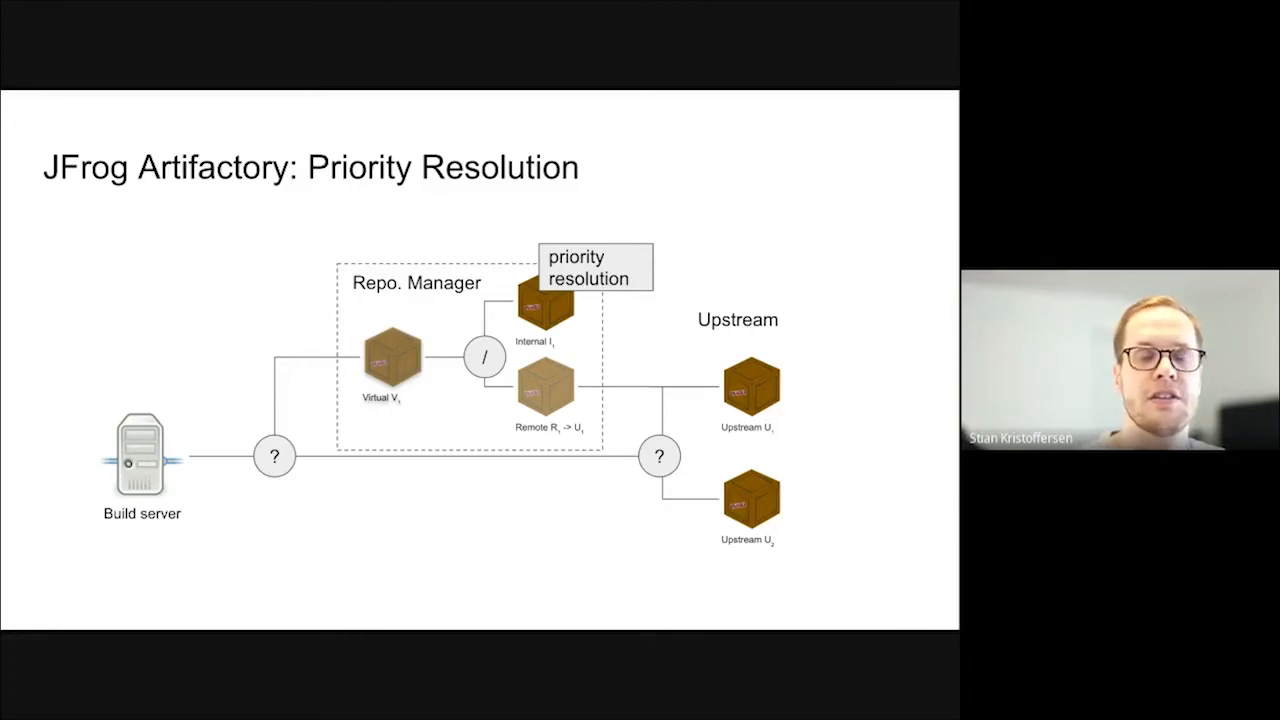
key(Right)
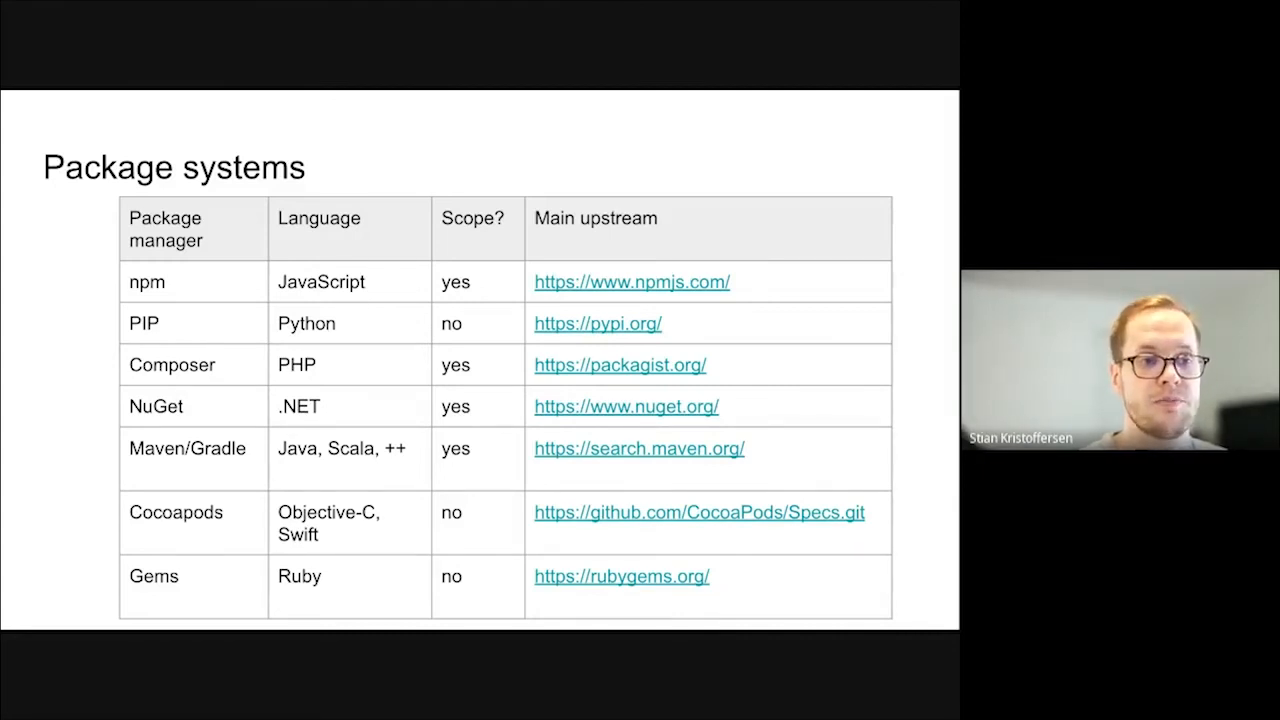
key(Right)
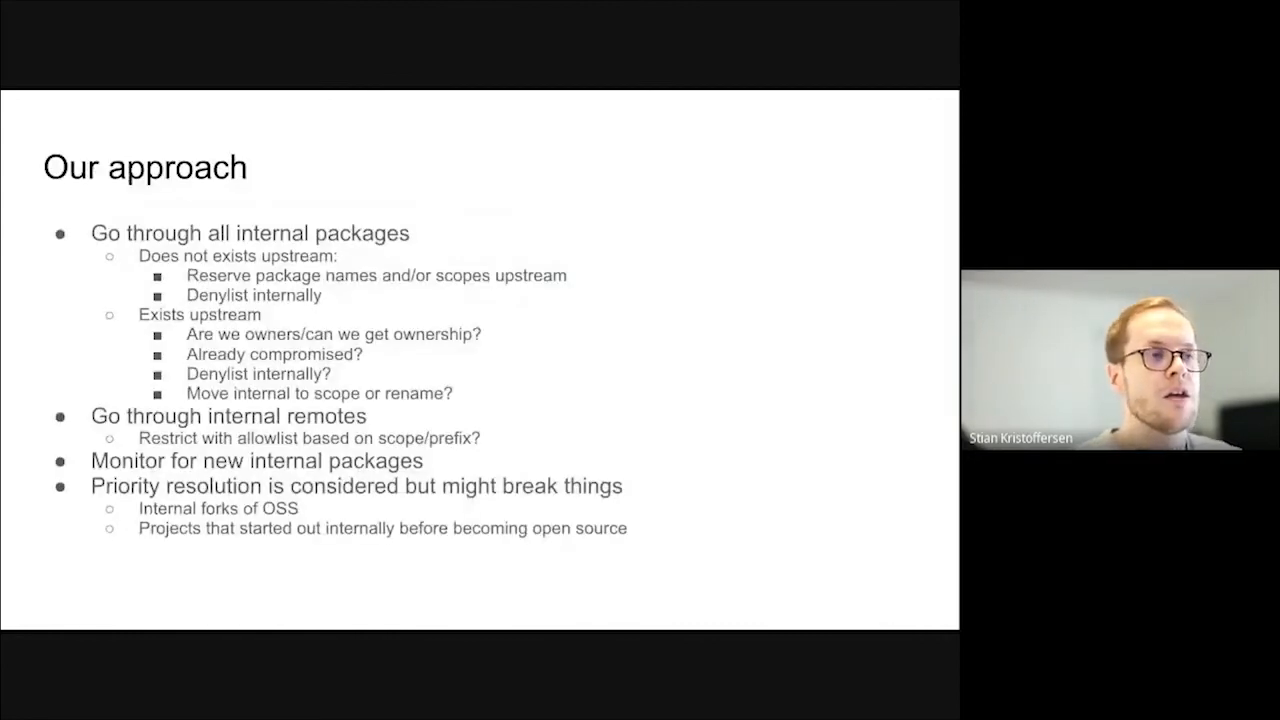